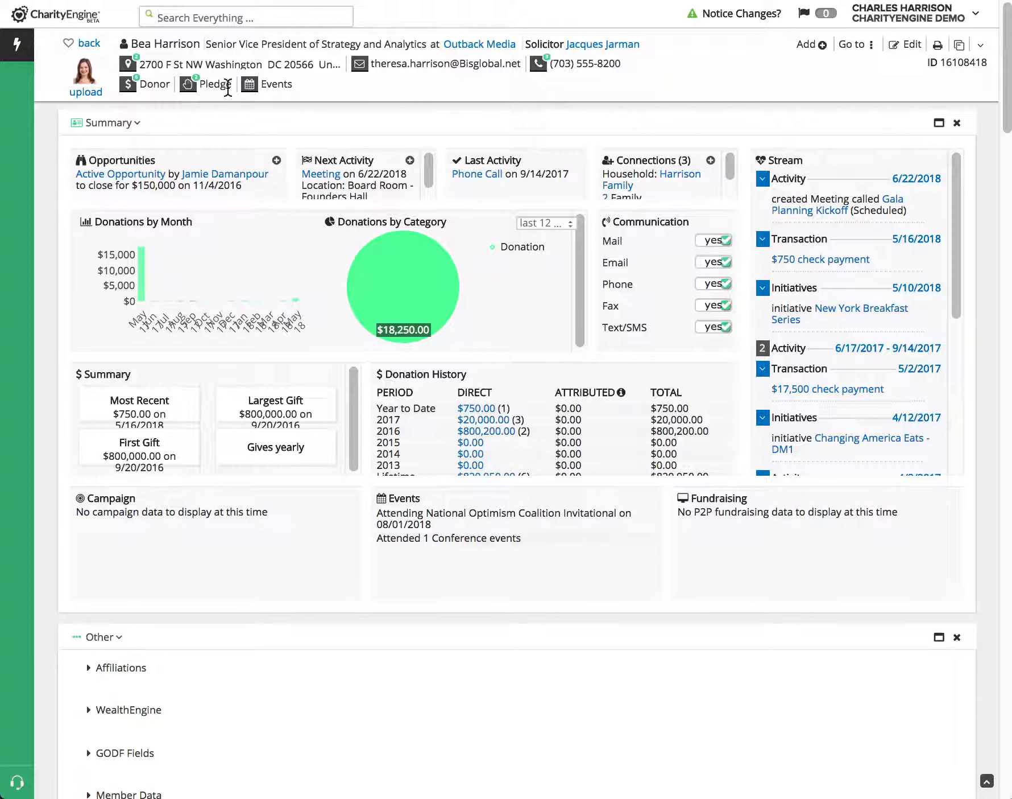
pyautogui.moveTo(662, 142)
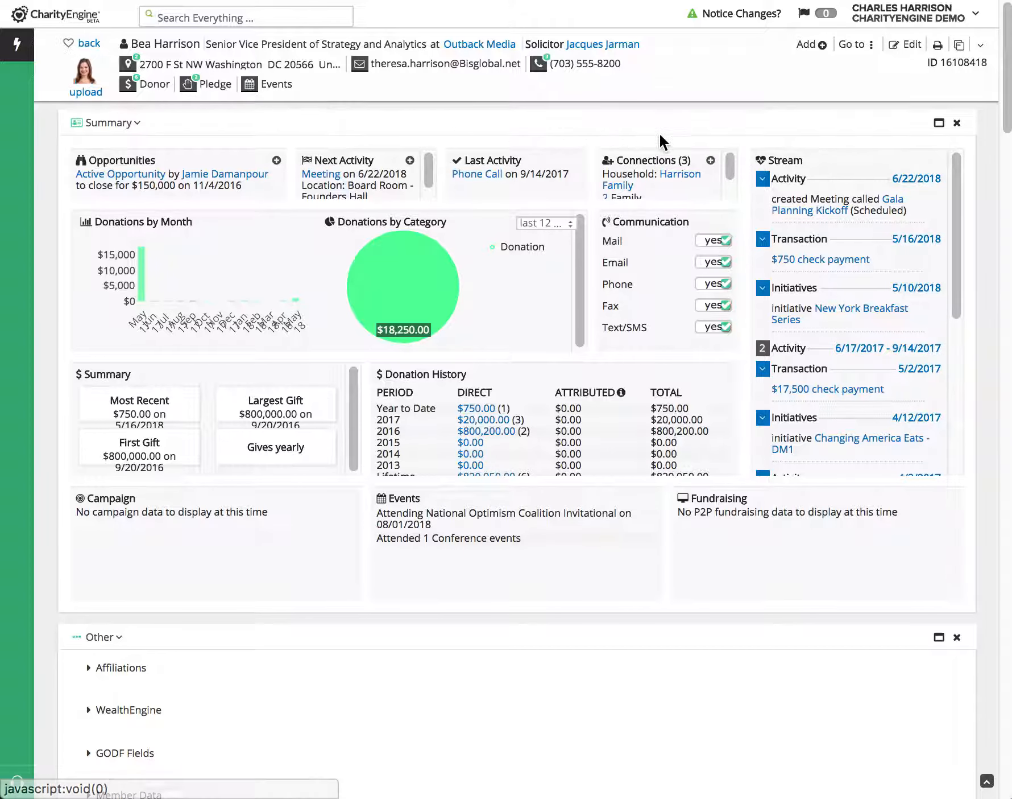
pyautogui.moveTo(911, 44)
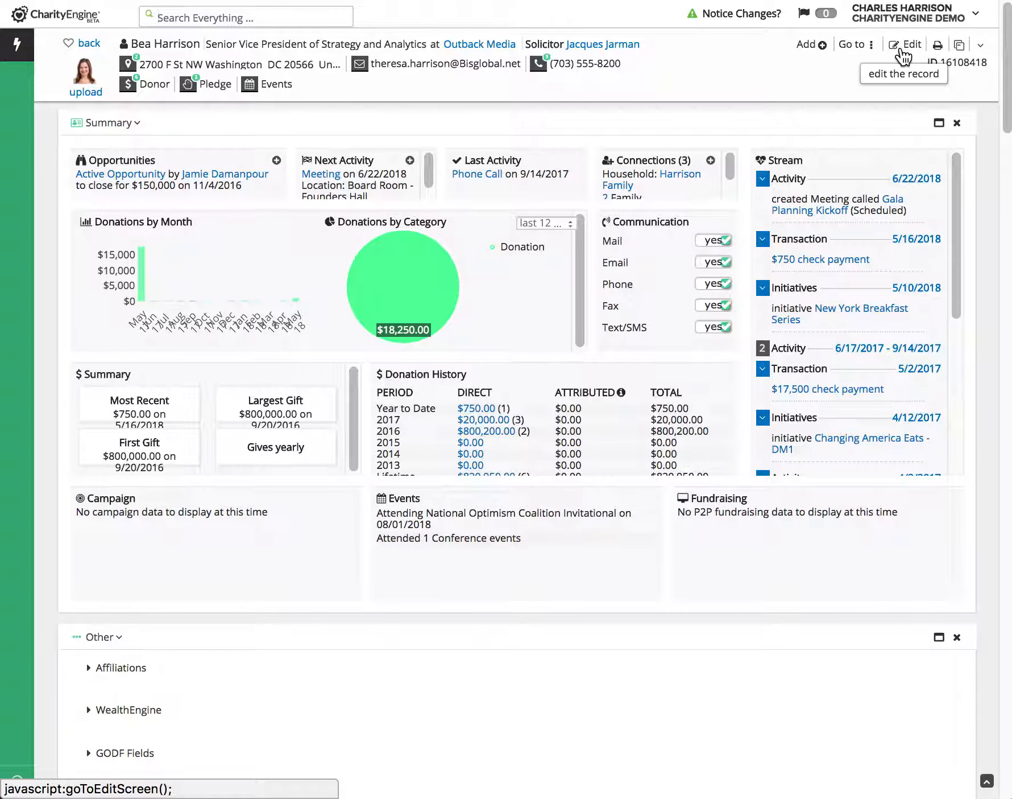
pyautogui.moveTo(116, 497)
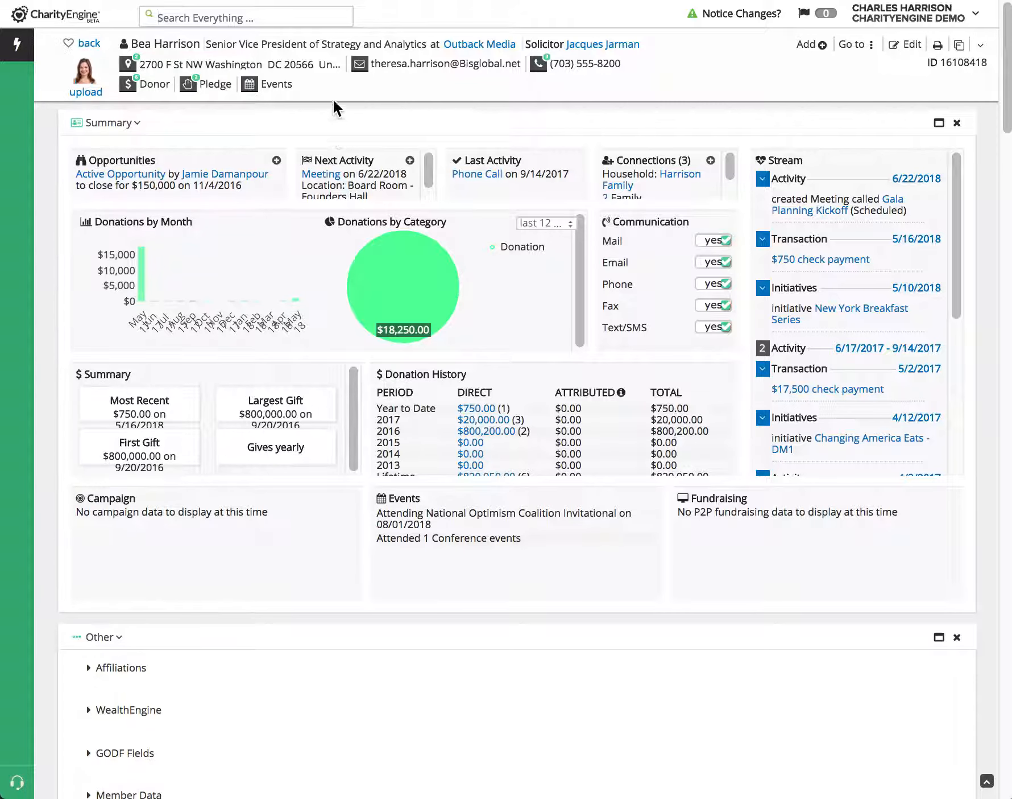
pyautogui.moveTo(446, 59)
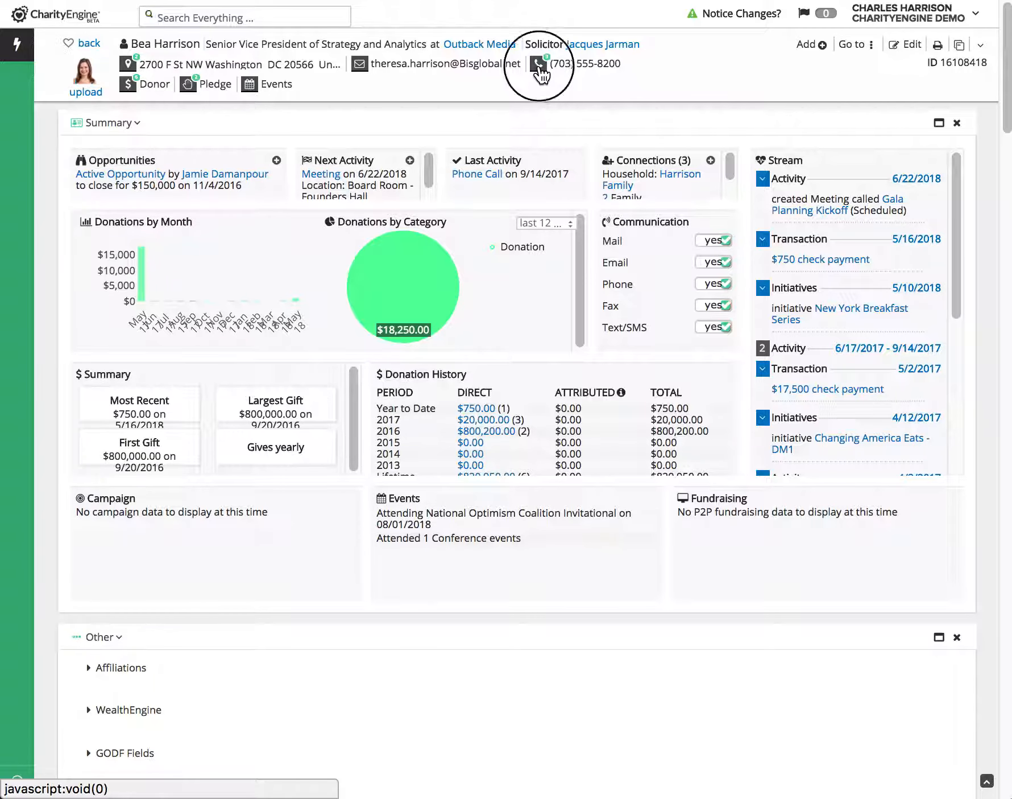
pyautogui.click(540, 63)
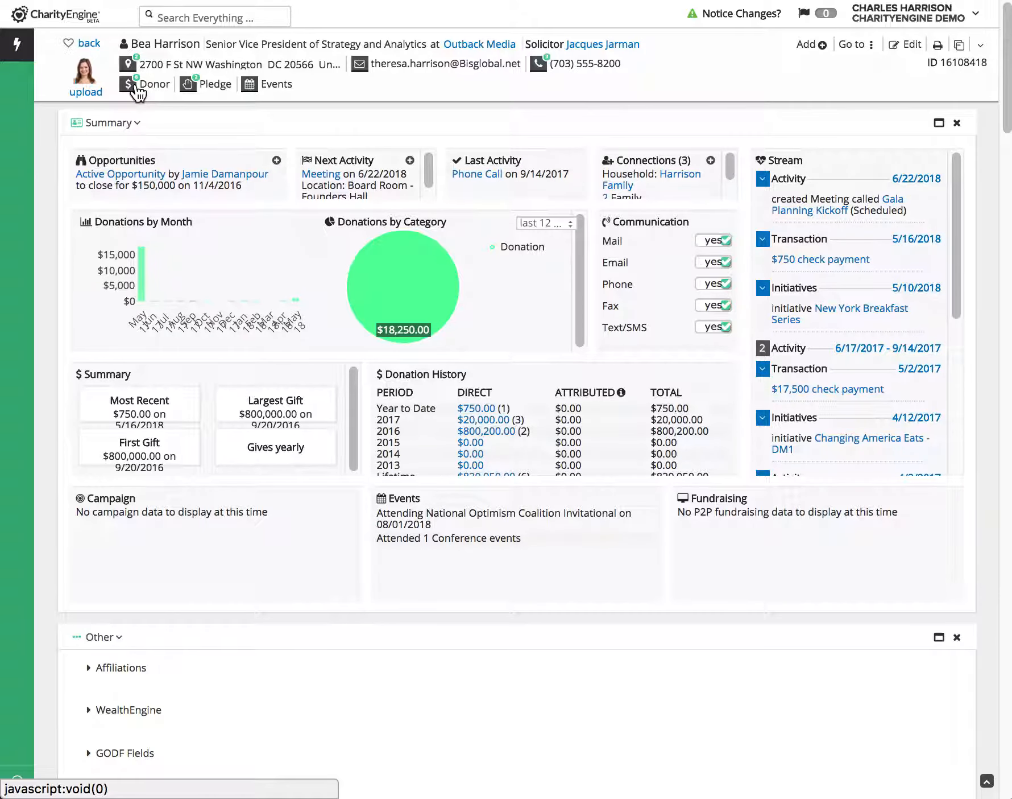
pyautogui.moveTo(200, 87)
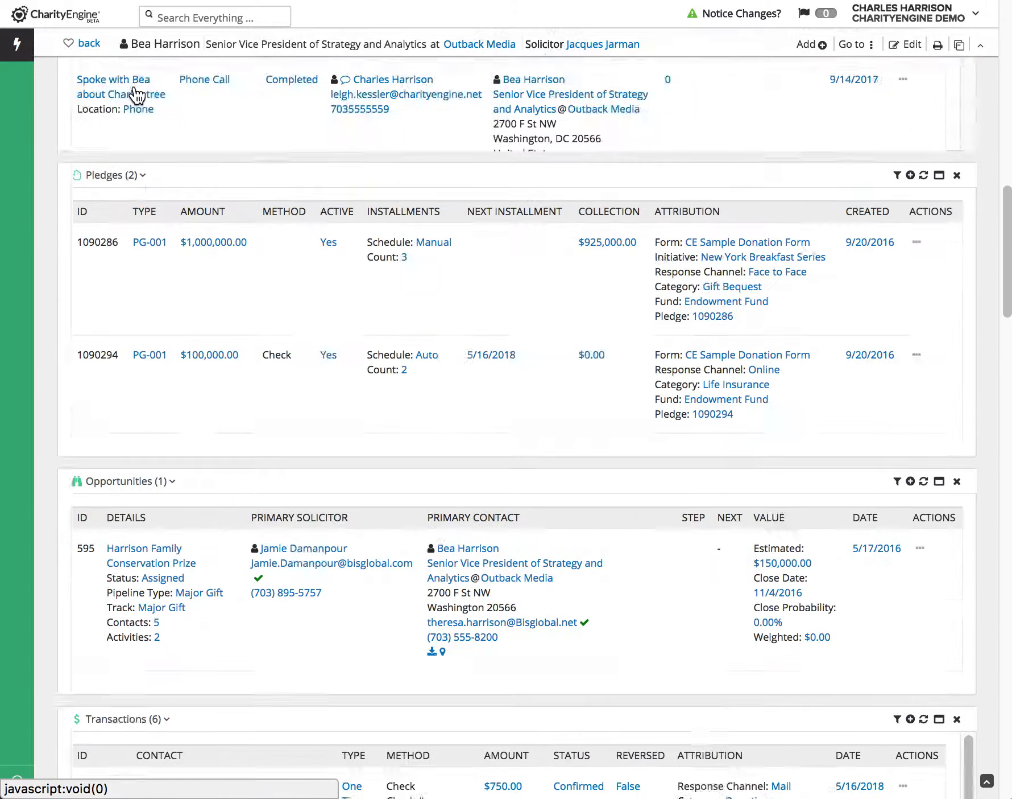
# Scroll to the Transactions and Event Registrations panels and open the Go to section list
pyautogui.scroll(-3)
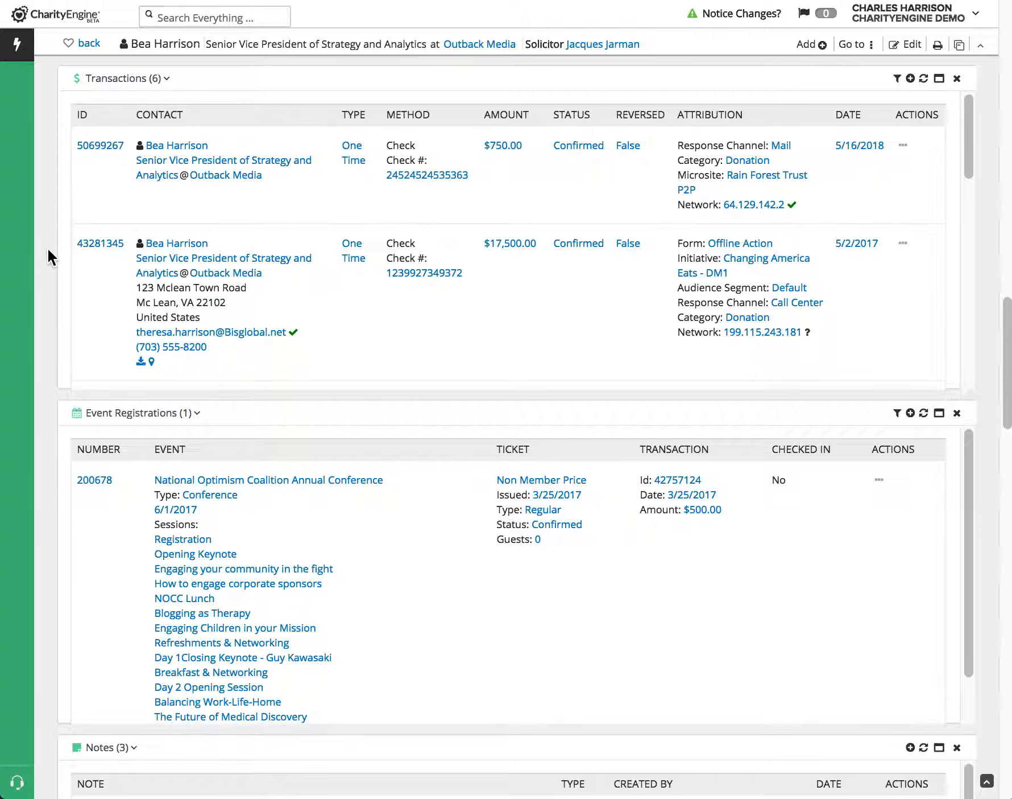
pyautogui.moveTo(413, 394)
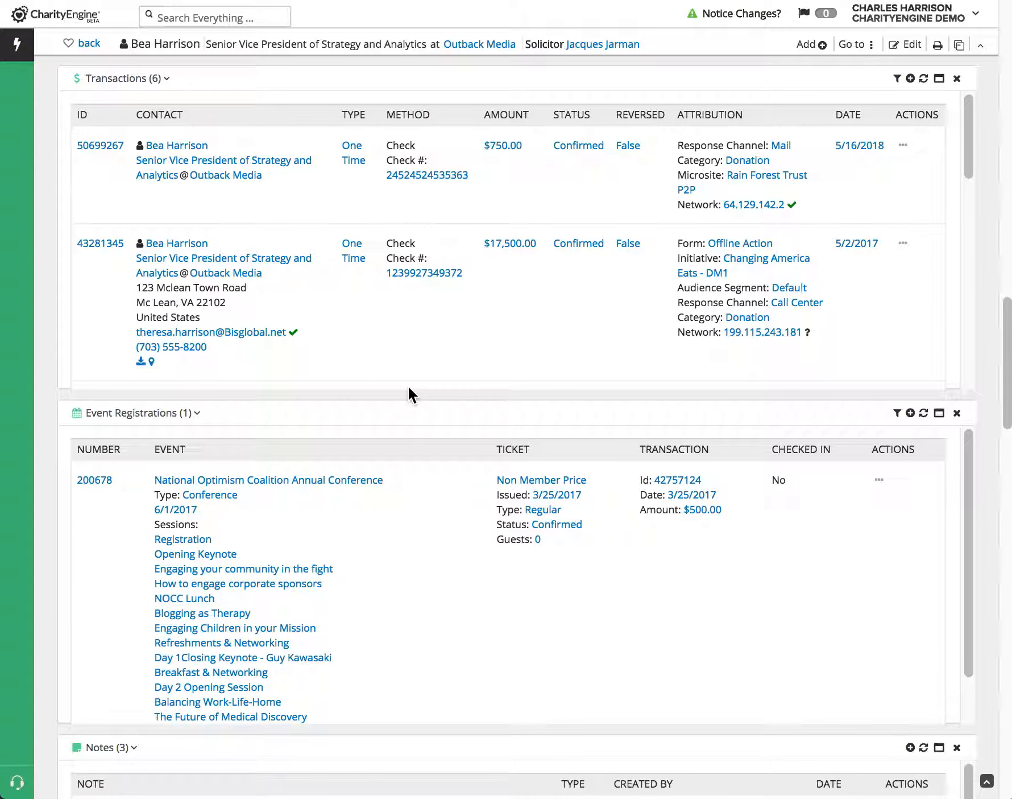
pyautogui.click(852, 44)
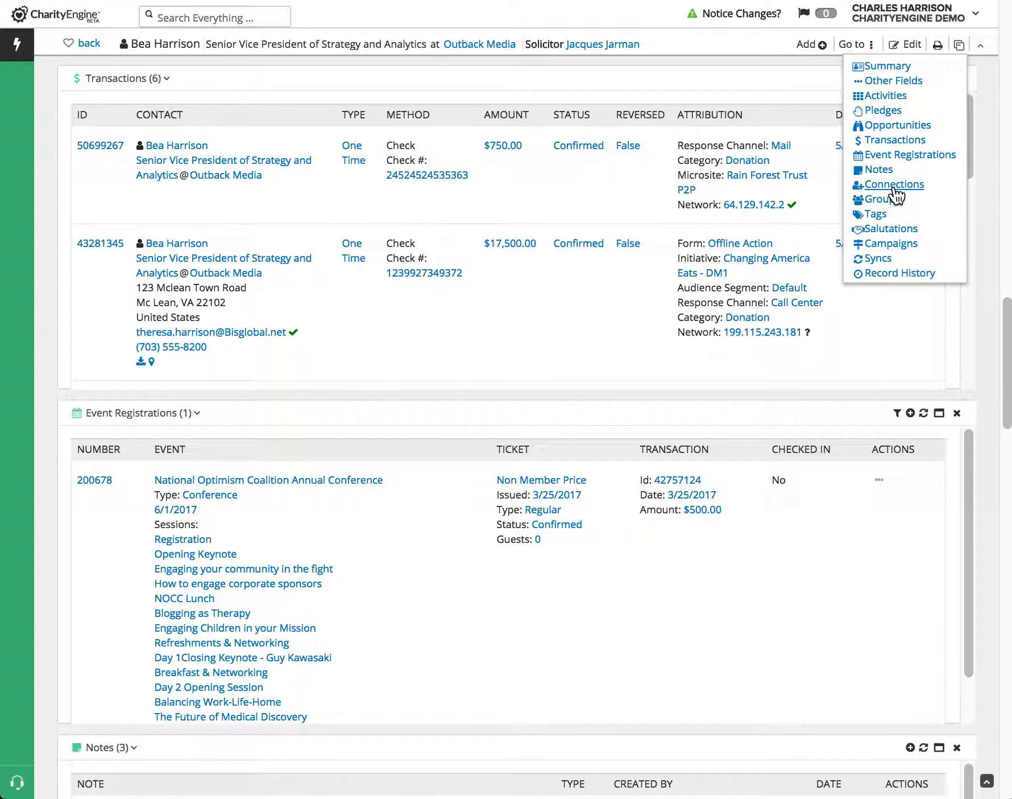
# Jump to the Connections panel showing spouse and household links, then dismiss the section list
pyautogui.click(894, 185)
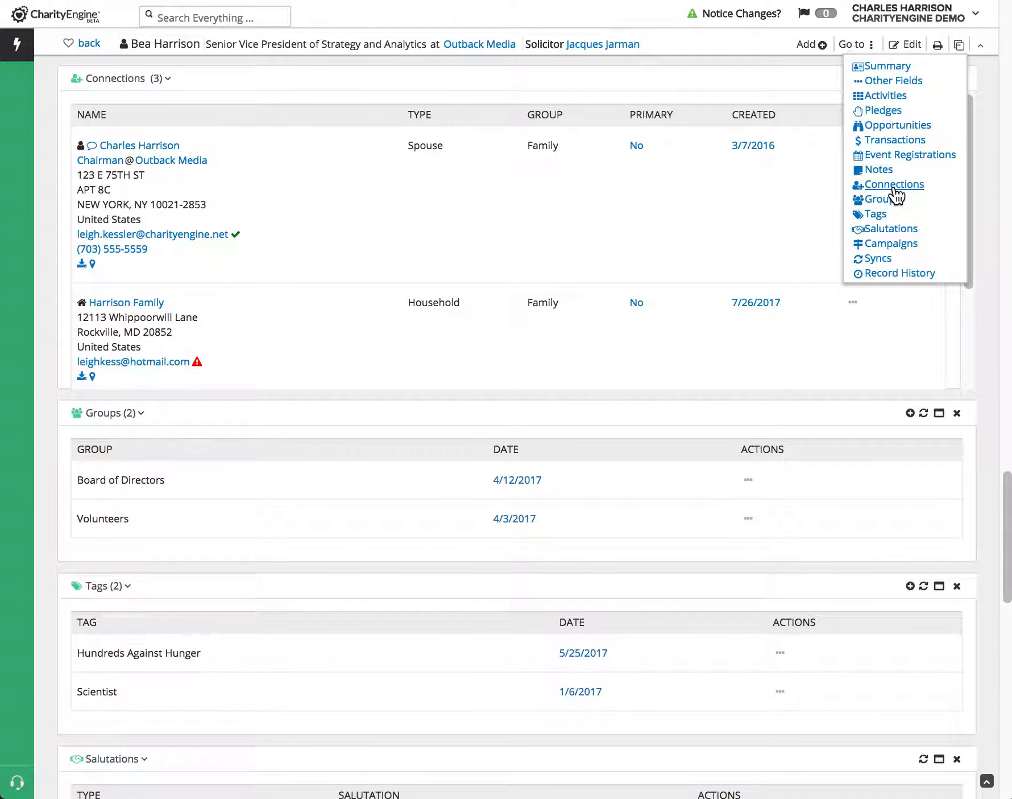
pyautogui.click(896, 185)
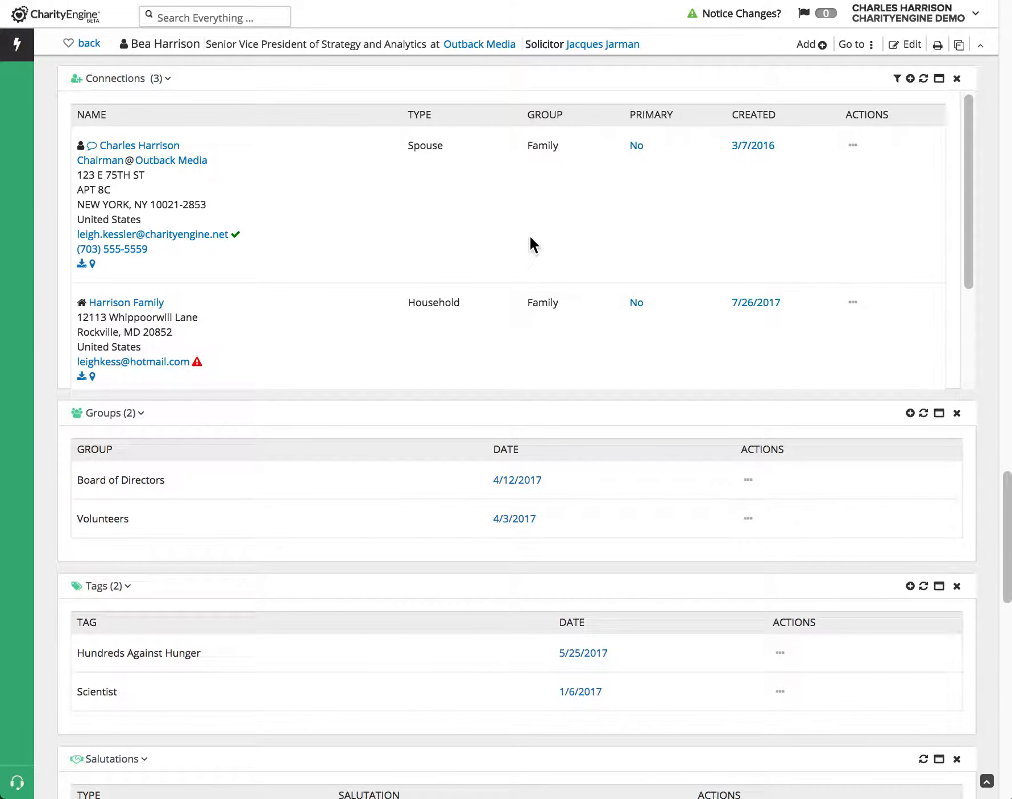